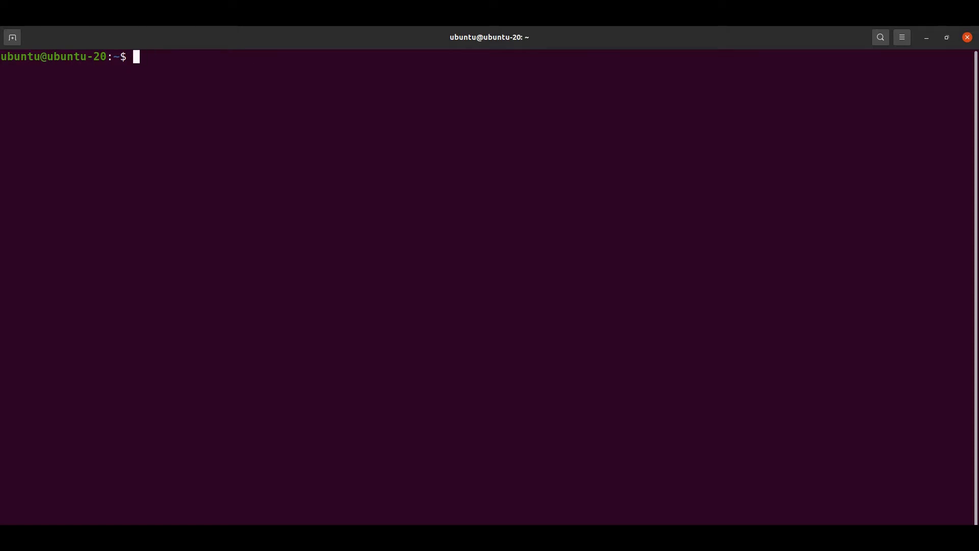
- Check the CLI PHP version with php -v, which reports PHP 8.1.11
{"action": "type", "text": "php -v"}
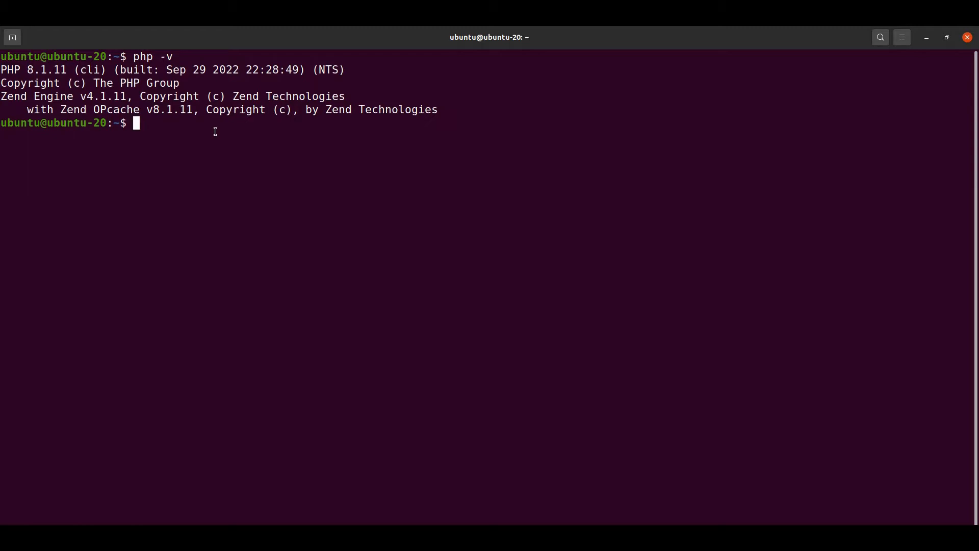
{"action": "type", "text": "sudo"}
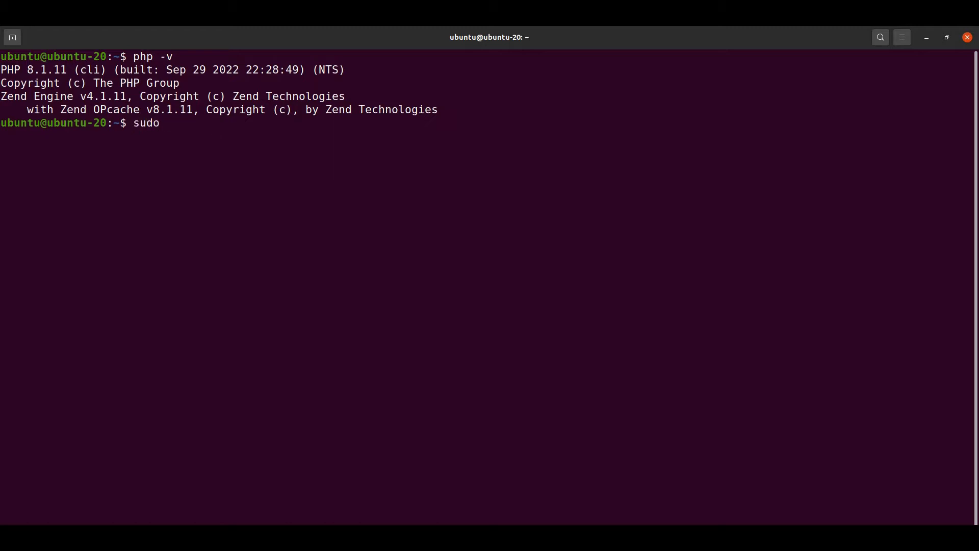
- Run sudo apt install php8.0 and answer Y to install PHP 8.0 alongside 8.1
{"action": "type", "text": "apt install"}
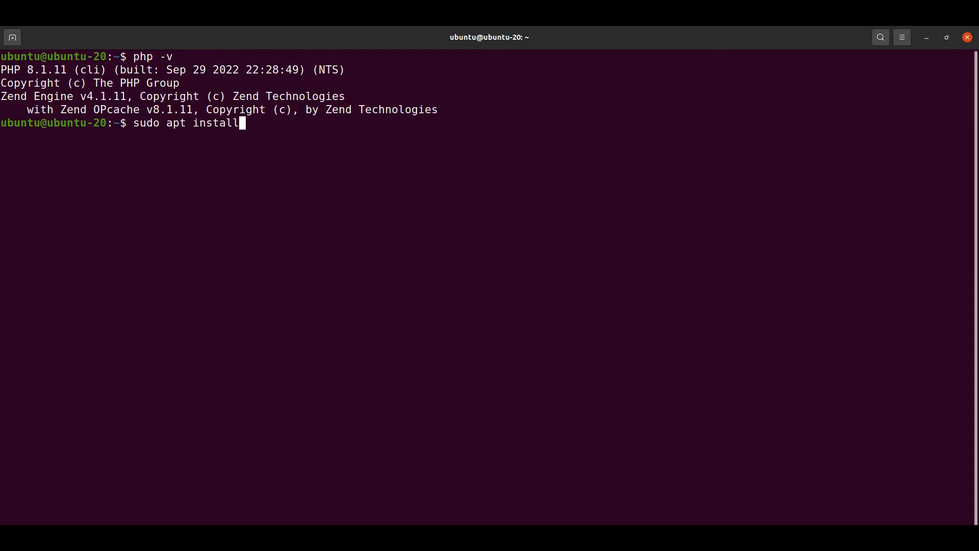
{"action": "type", "text": "php"}
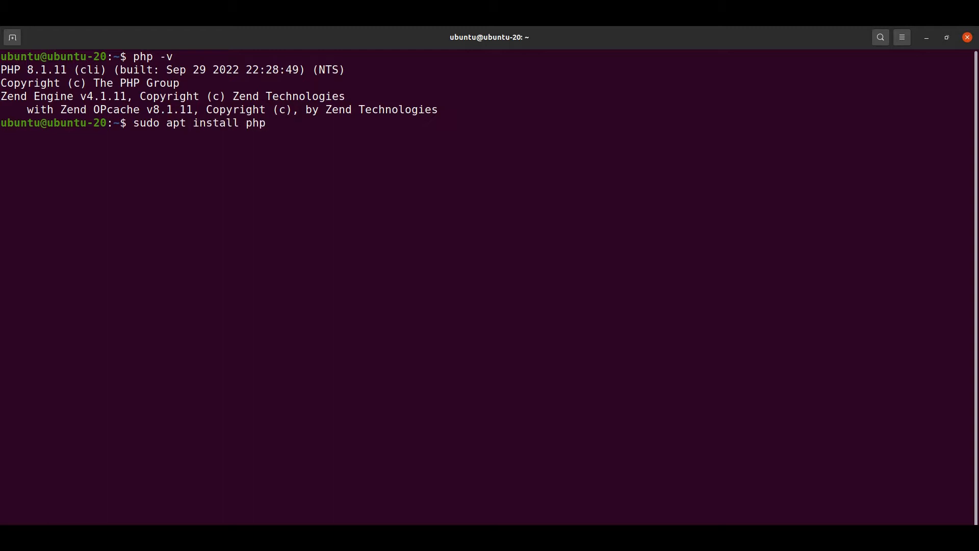
{"action": "type", "text": "8"}
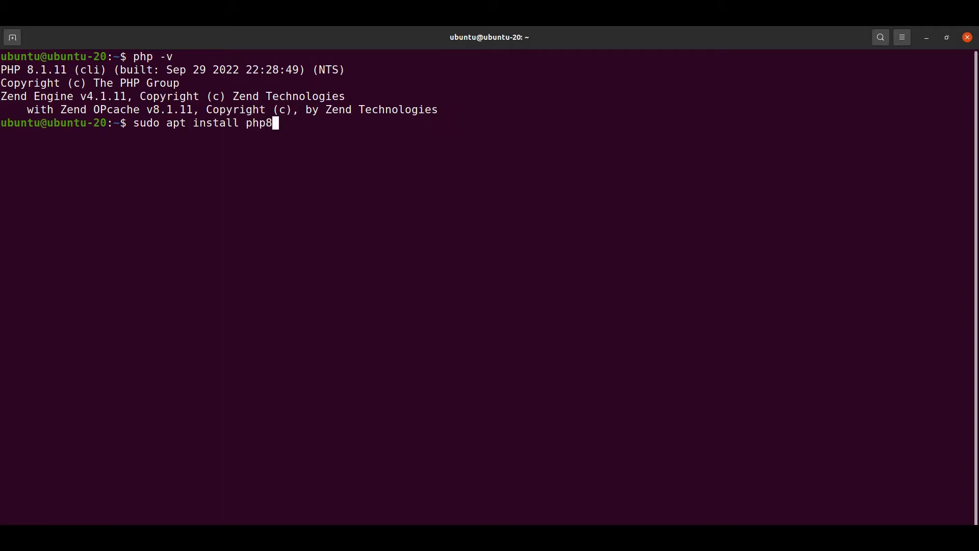
{"action": "type", "text": ".0"}
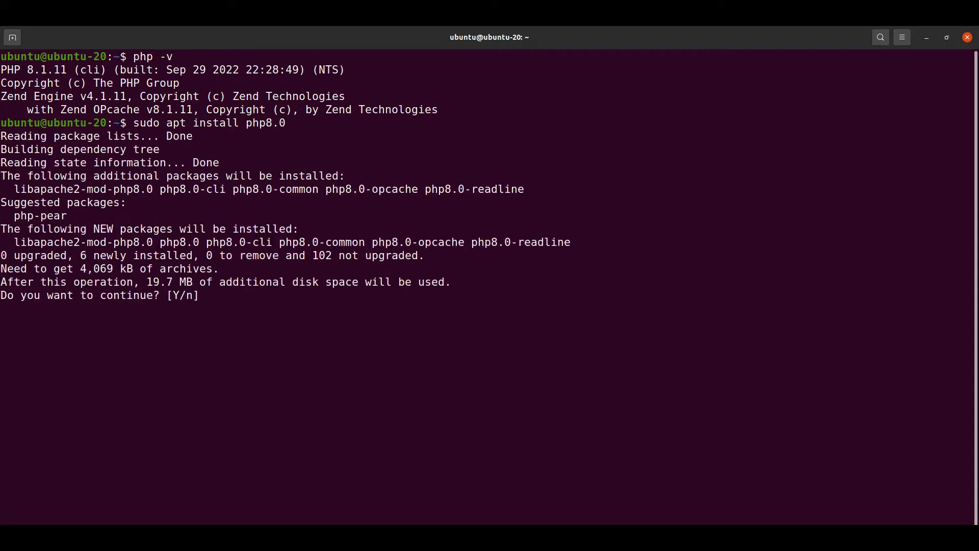
{"action": "type", "text": "Y"}
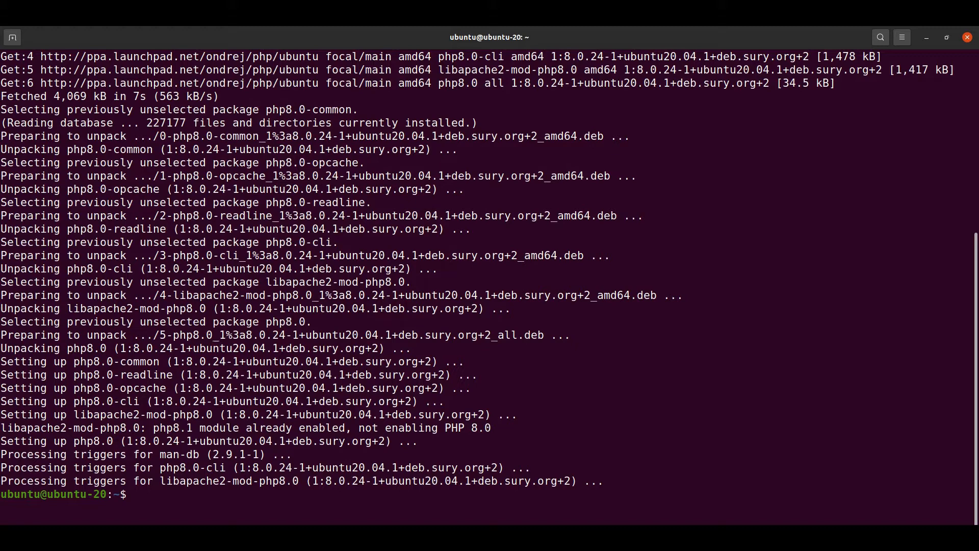
- Edit the recalled command to sudo apt install php7.4 and answer Y to install PHP 7.4
{"action": "type", "text": "sudo apt install php8.0"}
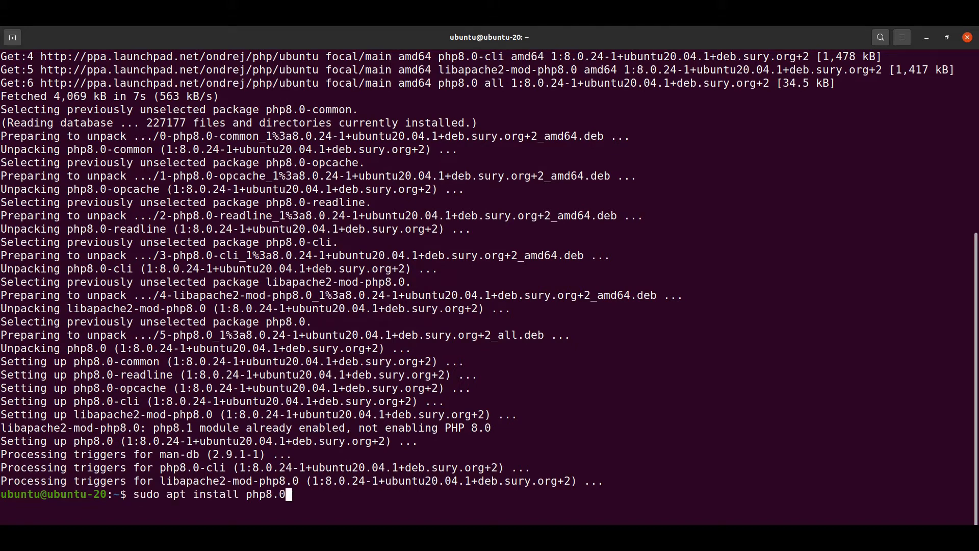
{"action": "key", "text": "BackSpace"}
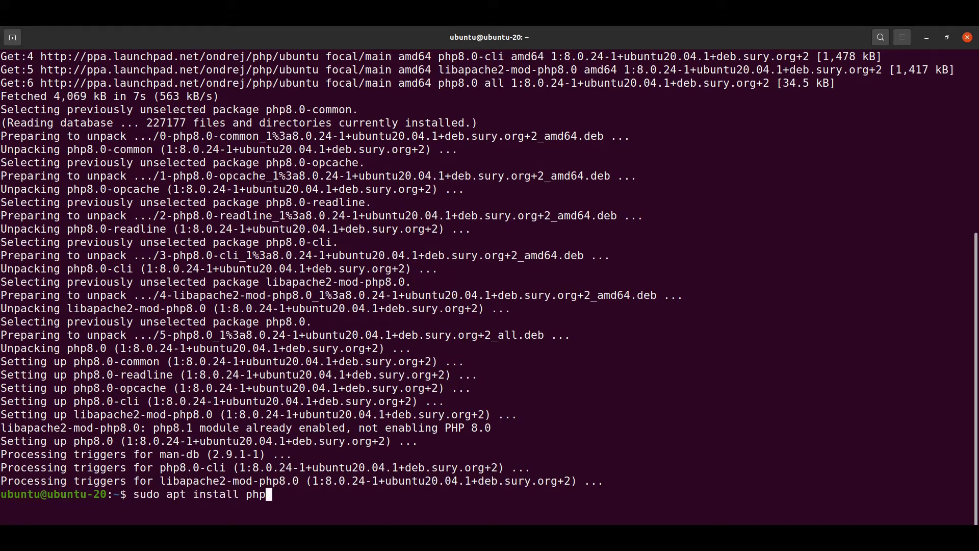
{"action": "type", "text": "7.4"}
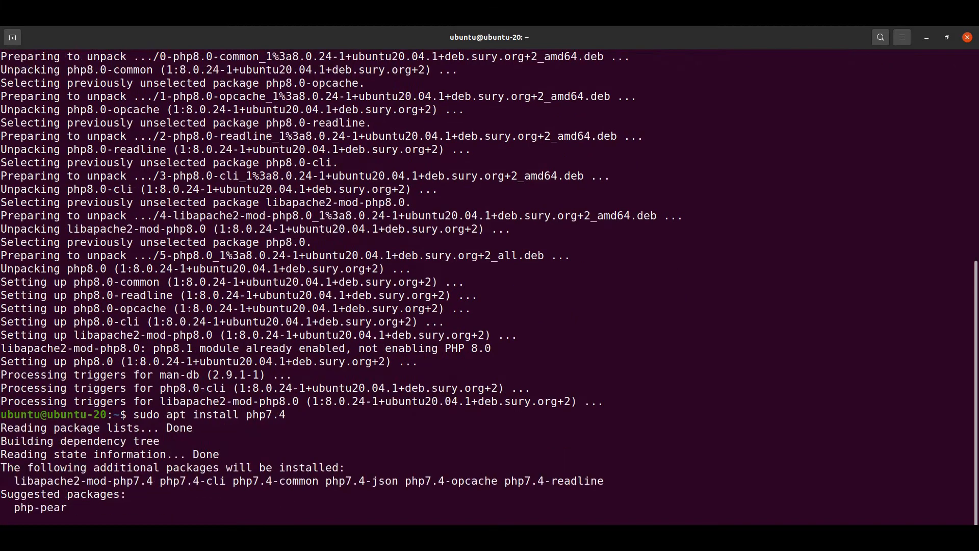
{"action": "type", "text": "Y/n] Y"}
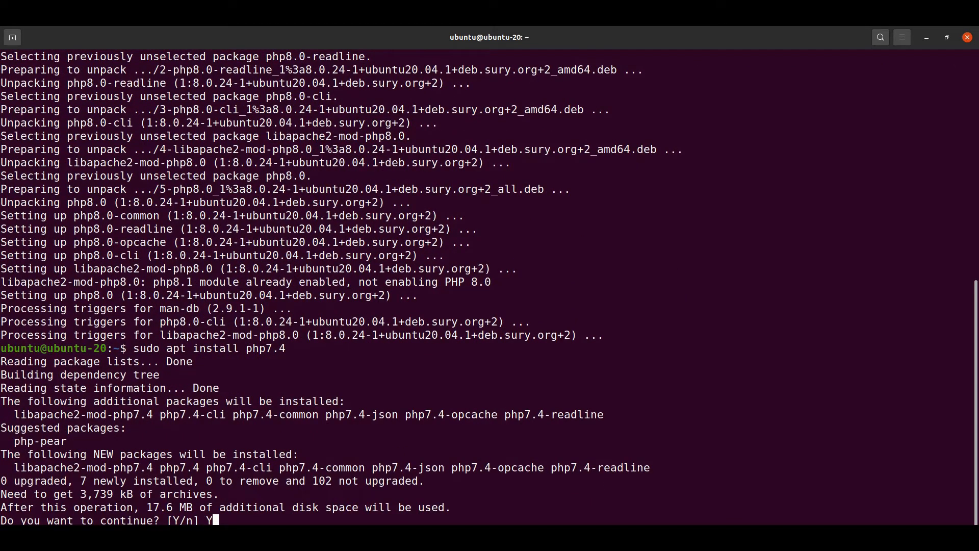
{"action": "key", "text": "Return"}
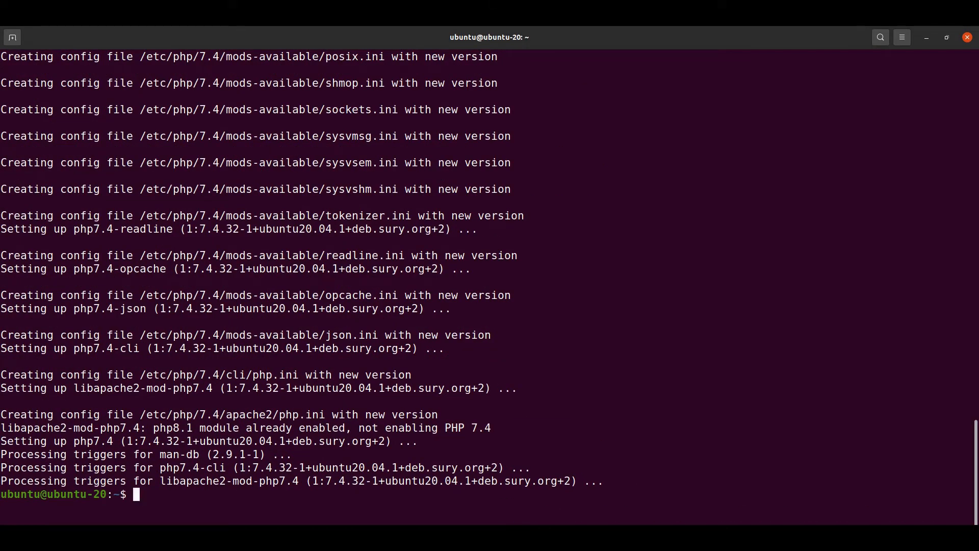
- Recheck with php -v that the CLI still reports PHP 8.1.11
{"action": "type", "text": "php -v"}
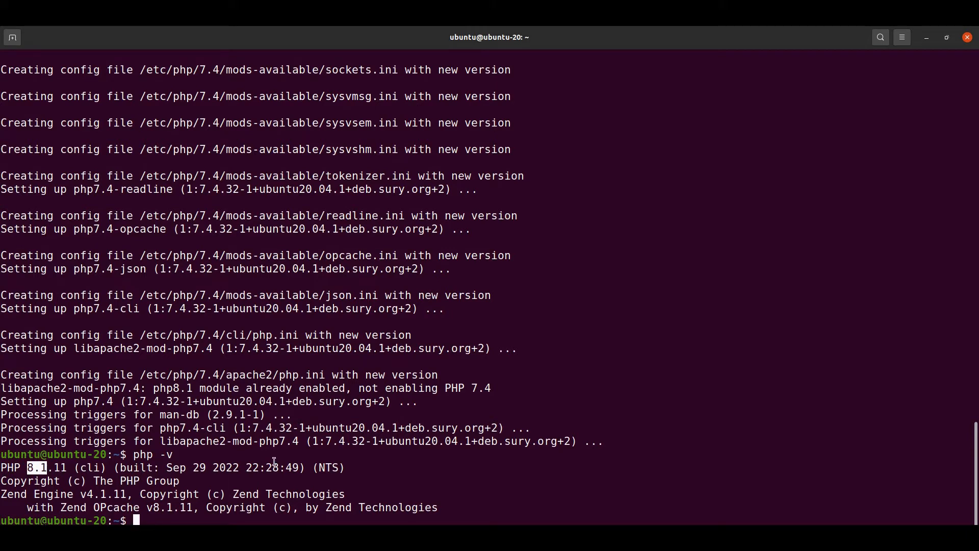
{"action": "mouse_move", "coordinate": [153, 494]}
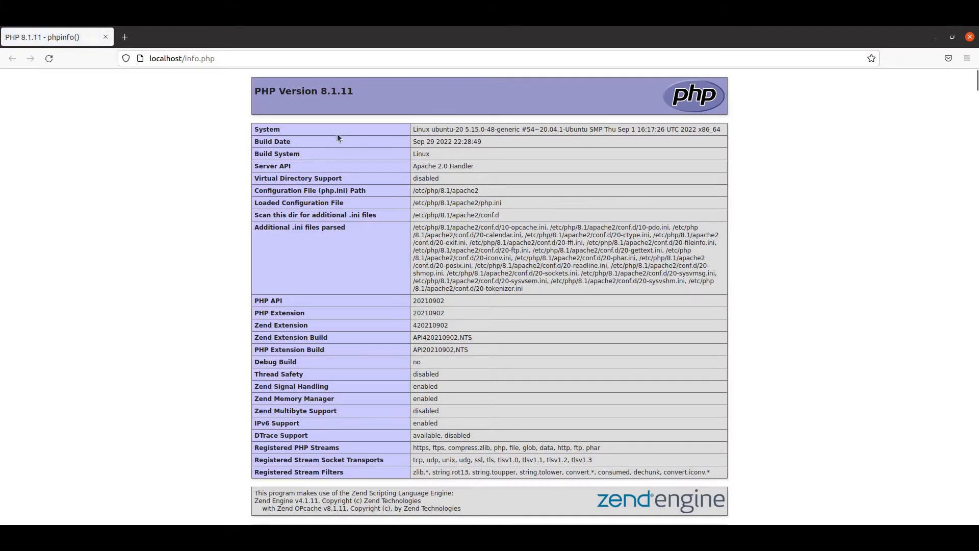
{"action": "mouse_move", "coordinate": [320, 91]}
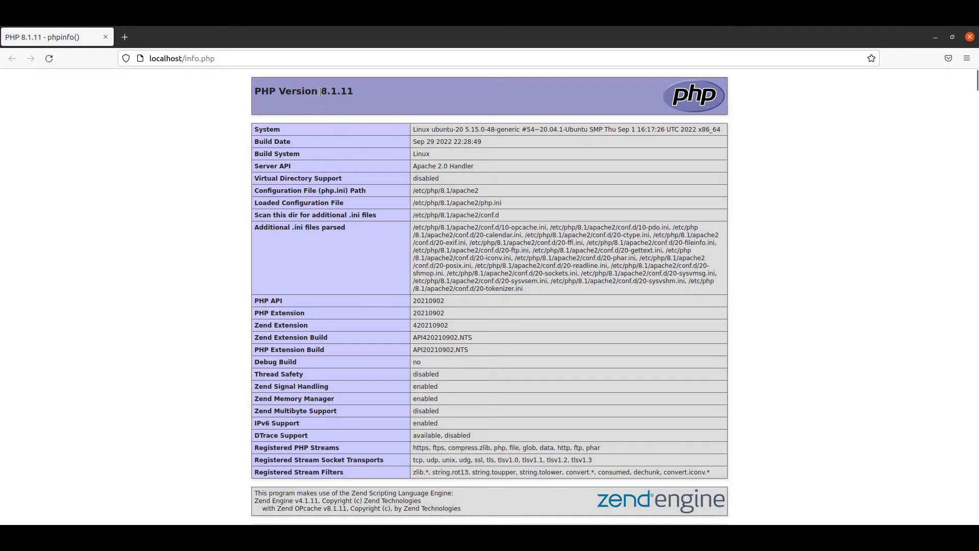
- Highlight the PHP Version 8.1.11 header on the localhost/info.php page
{"action": "double_click", "coordinate": [336, 91]}
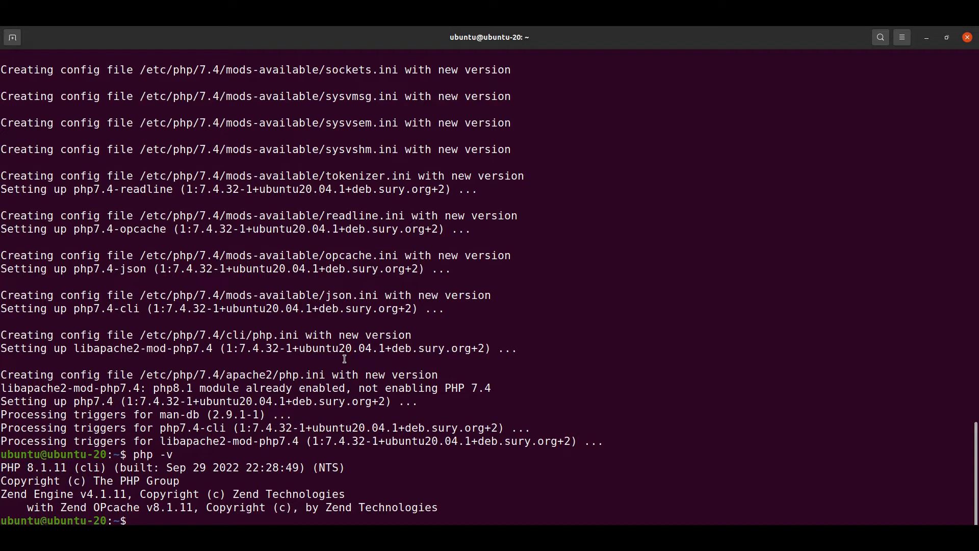
- Run sudo update-alternatives --config php to list the 8.1, 7.4 and 8.0 alternatives
{"action": "type", "text": "sudo"}
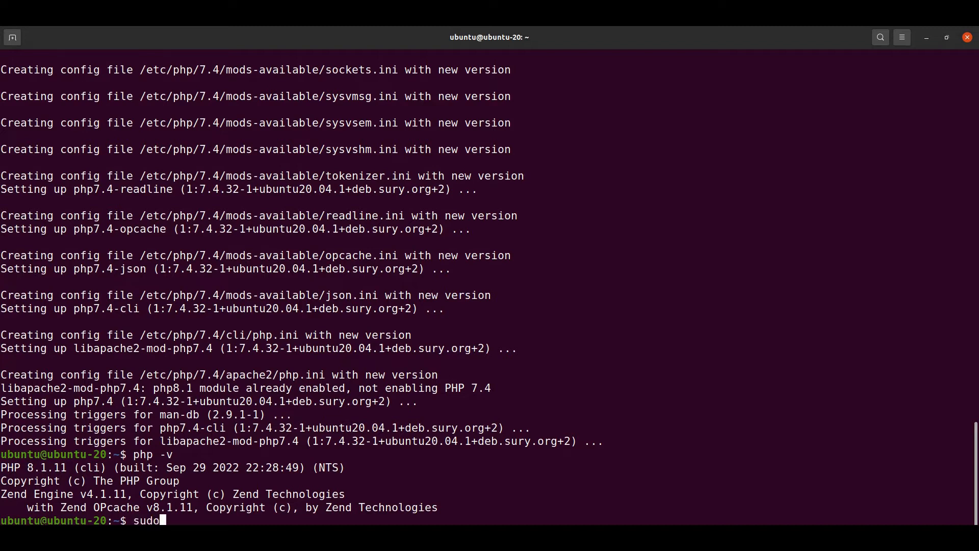
{"action": "type", "text": "uop"}
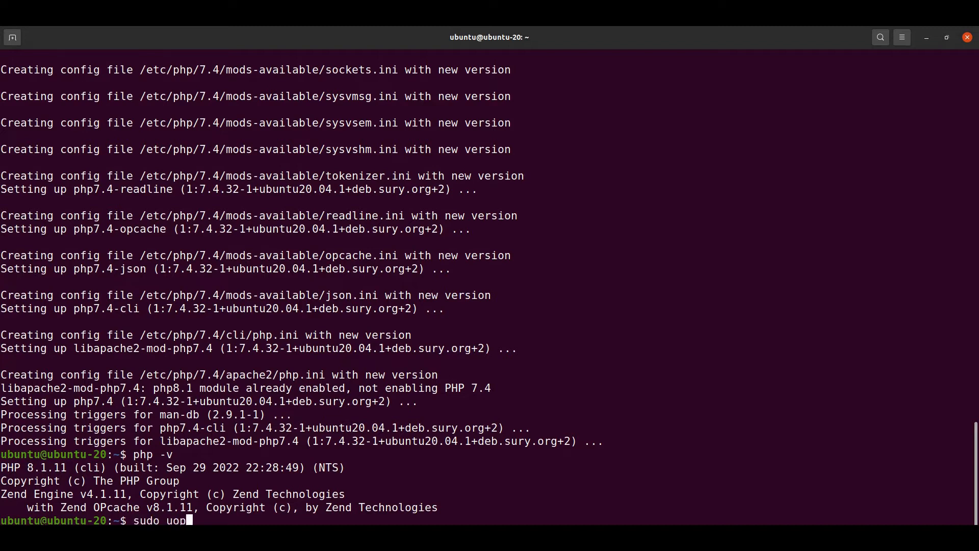
{"action": "key", "text": "BackSpace"}
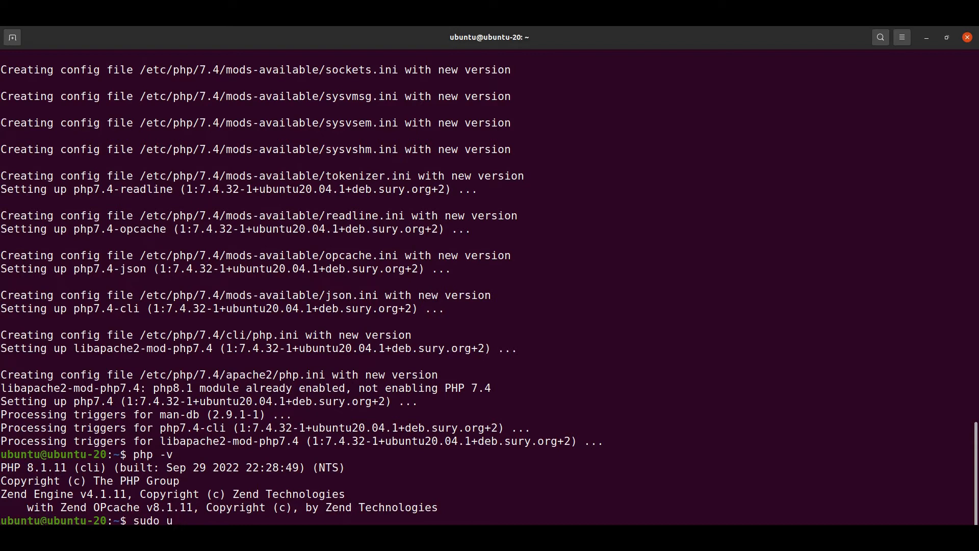
{"action": "type", "text": "pdate-"}
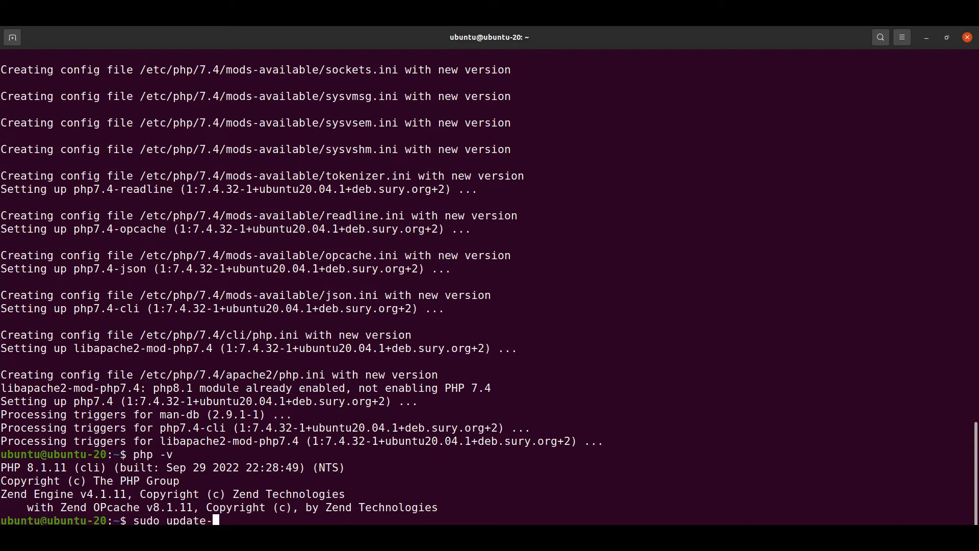
{"action": "type", "text": "alte"}
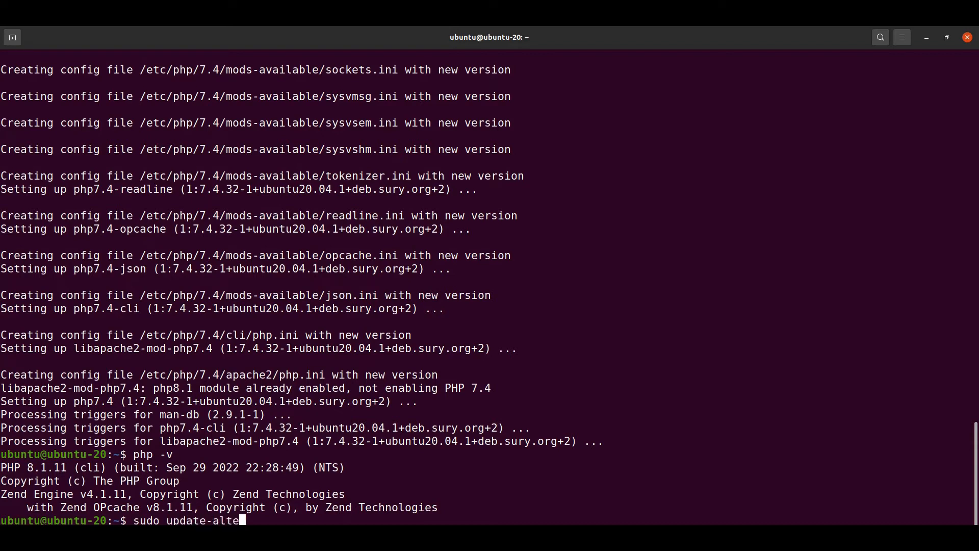
{"action": "type", "text": "rnatives"}
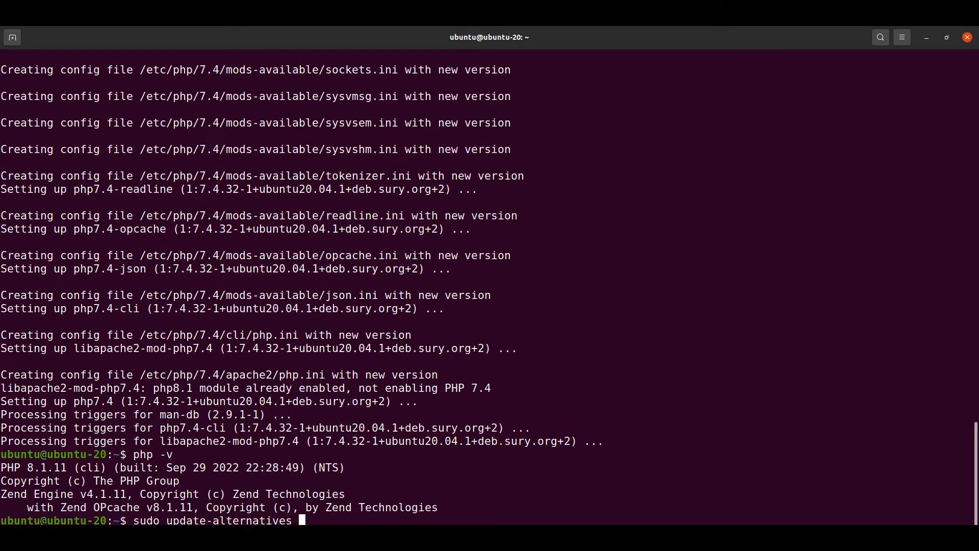
{"action": "type", "text": "--"}
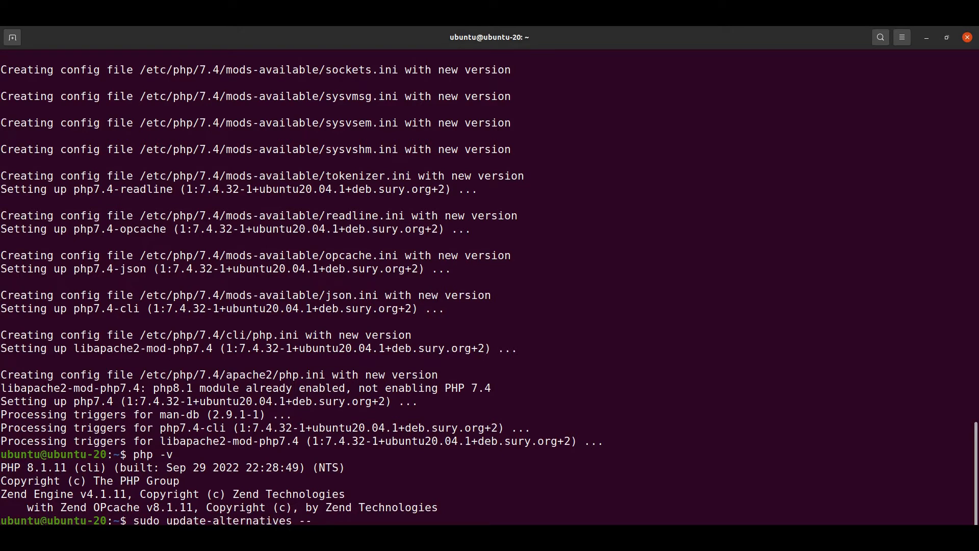
{"action": "type", "text": "config php"}
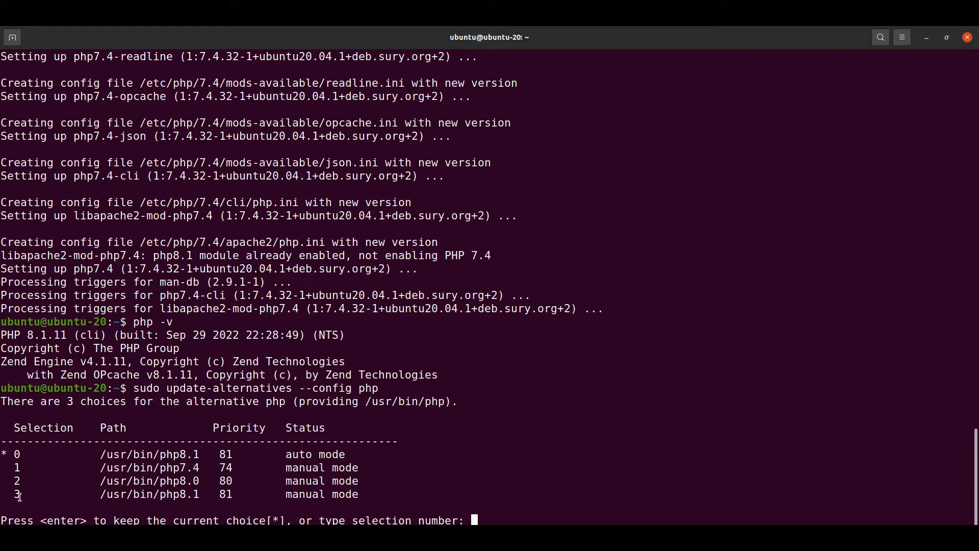
{"action": "mouse_move", "coordinate": [499, 514]}
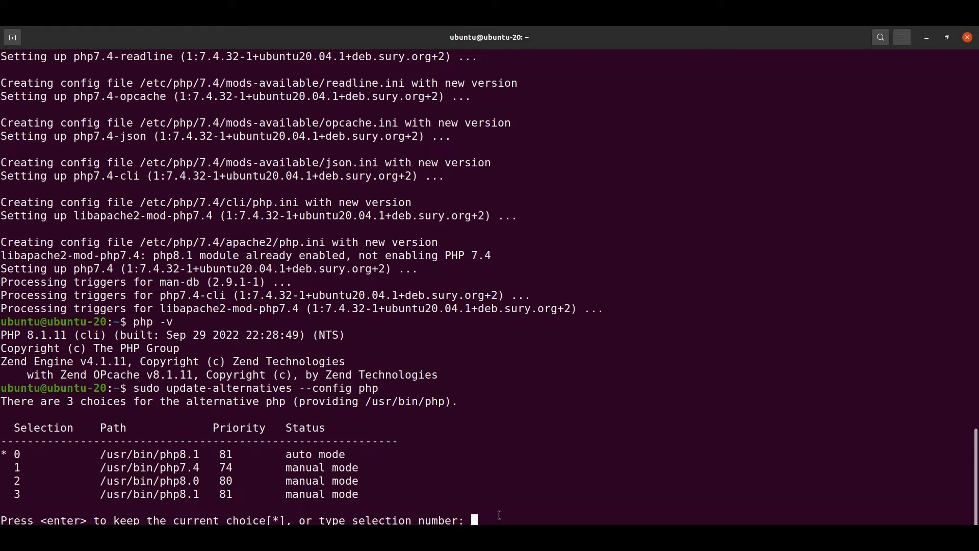
- Select alternative 2 to make PHP 8.0 the CLI default; php -v reports 8.0.24
{"action": "type", "text": "2"}
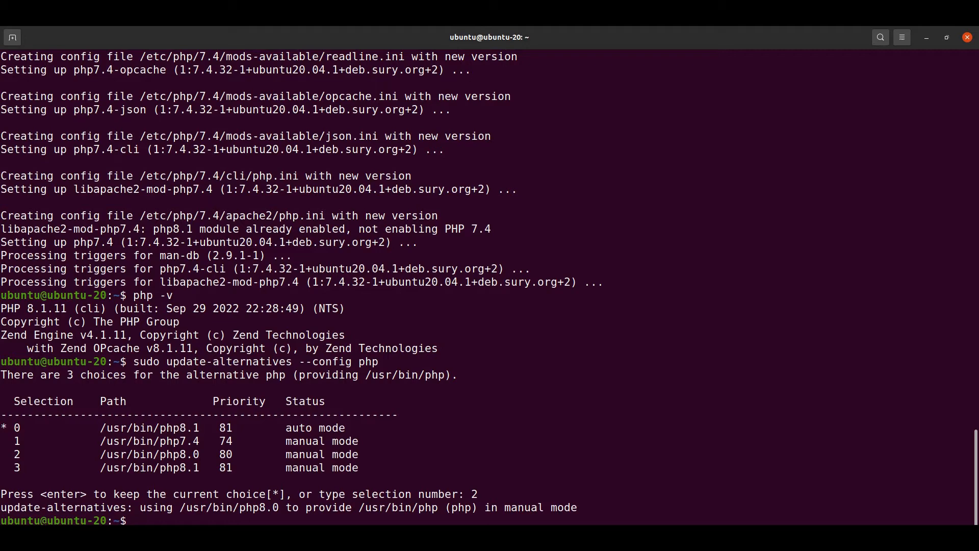
{"action": "type", "text": "php -v"}
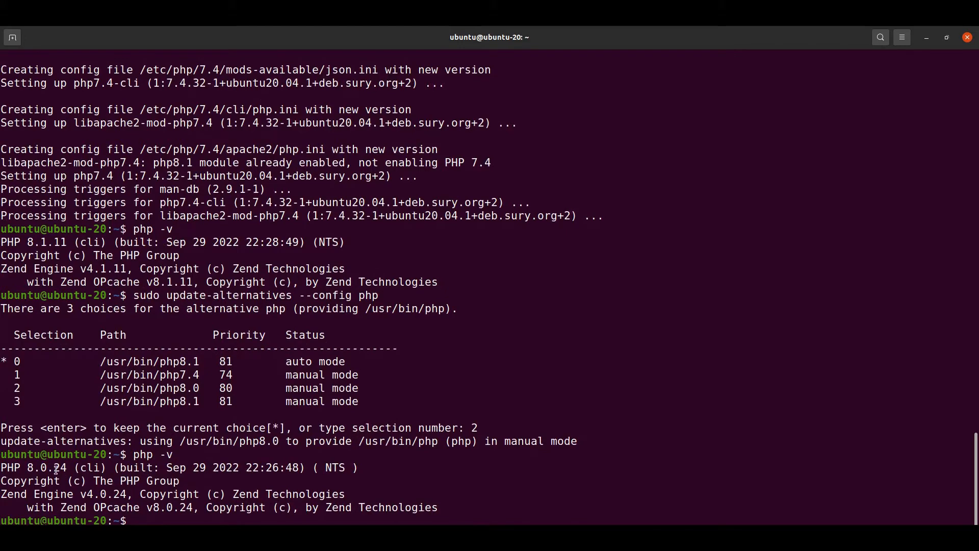
{"action": "double_click", "coordinate": [41, 467]}
{"action": "type", "text": "localhost/info.php"}
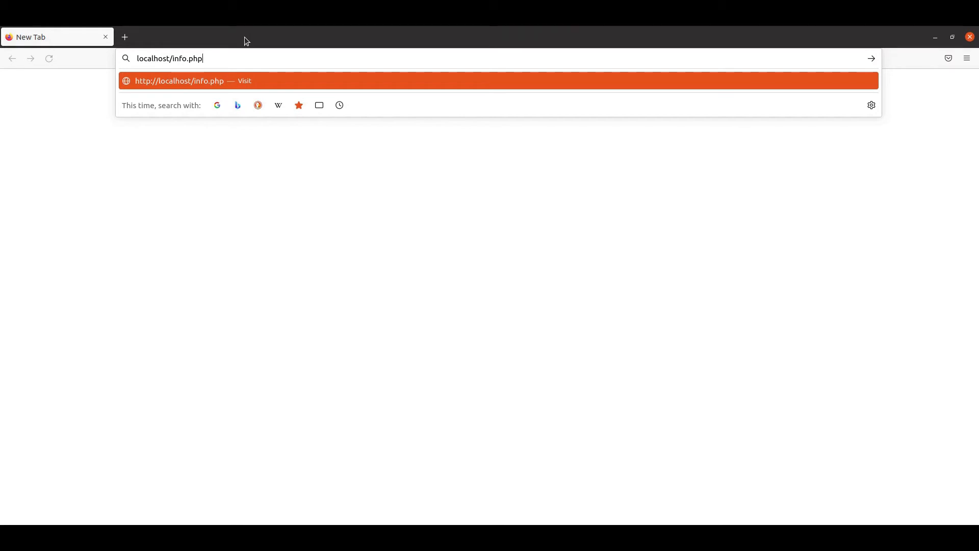
- Load localhost/info.php and highlight the PHP version Apache serves, still 8.1.11
{"action": "left_click", "coordinate": [178, 81]}
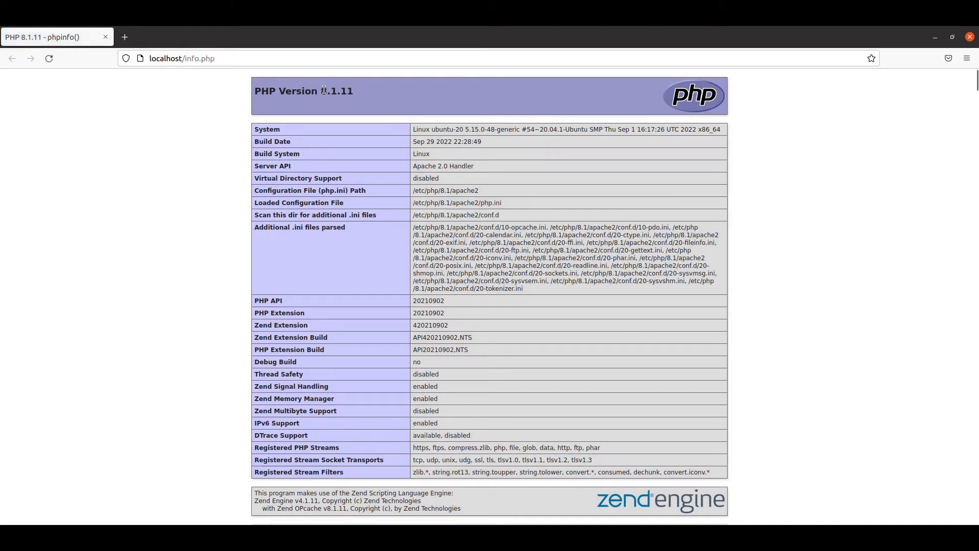
{"action": "double_click", "coordinate": [336, 91]}
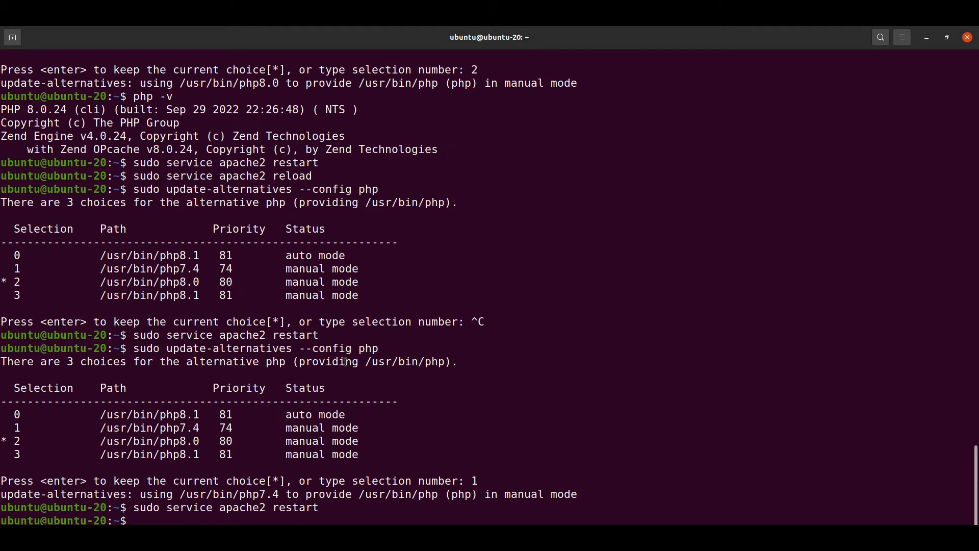
- Disable Apache's PHP 8.1 module with sudo a2dismod php8.1
{"action": "type", "text": "sudo"}
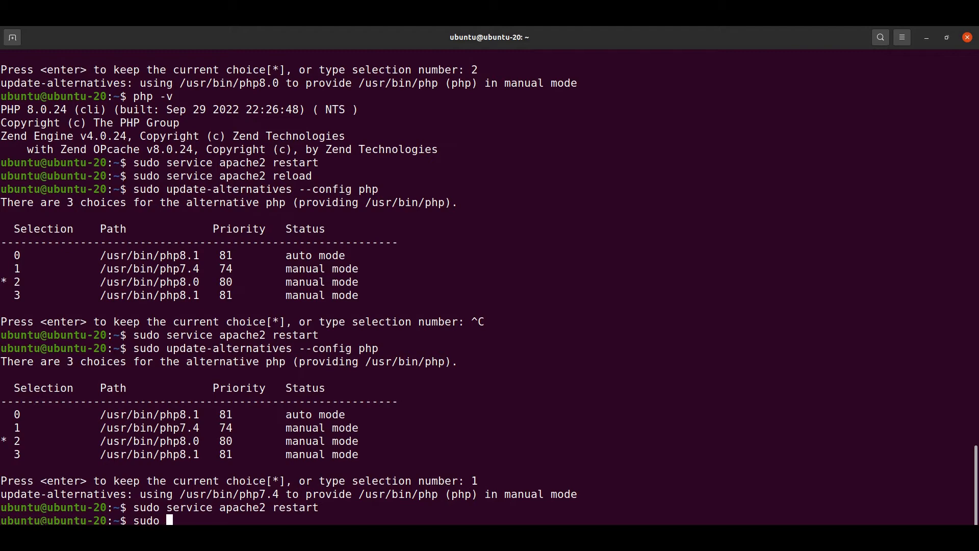
{"action": "type", "text": "a2di"}
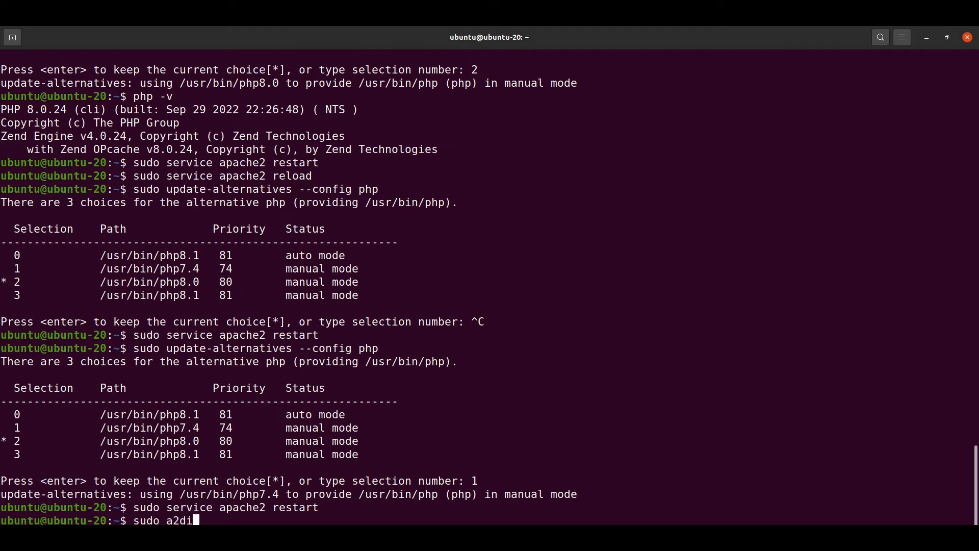
{"action": "type", "text": "smod php"}
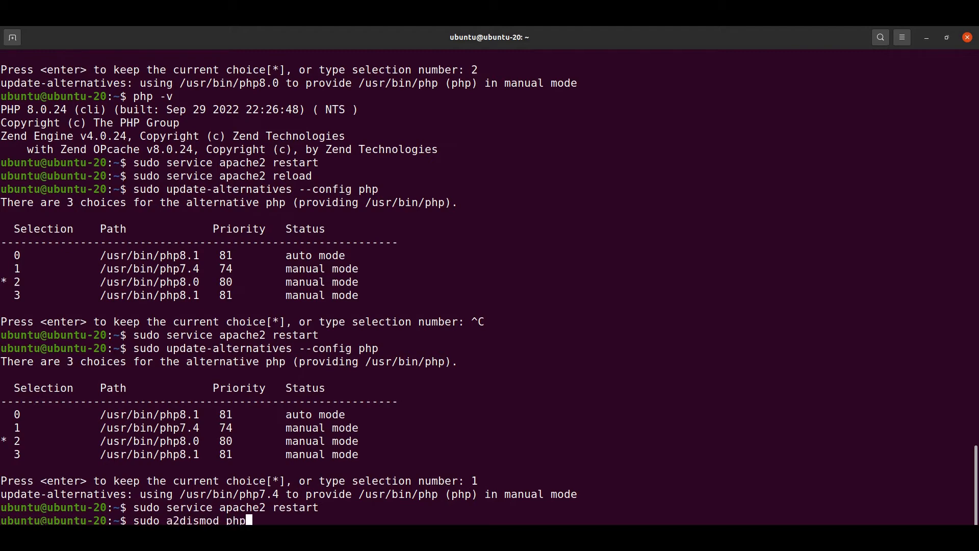
{"action": "type", "text": "8.1"}
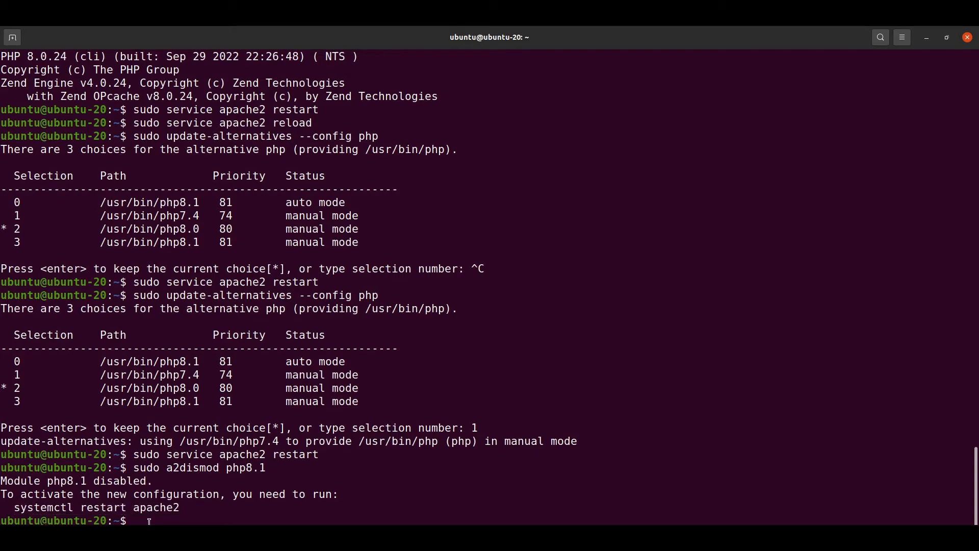
- Enable the PHP 8.0 module with sudo a2enmod and restart Apache
{"action": "type", "text": "sudo a2dismod php8.1"}
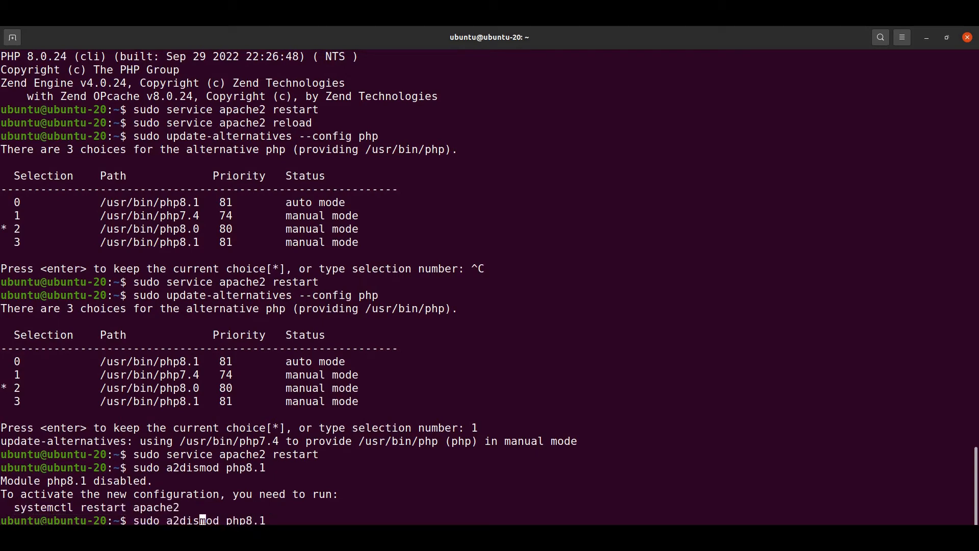
{"action": "key", "text": "BackSpace"}
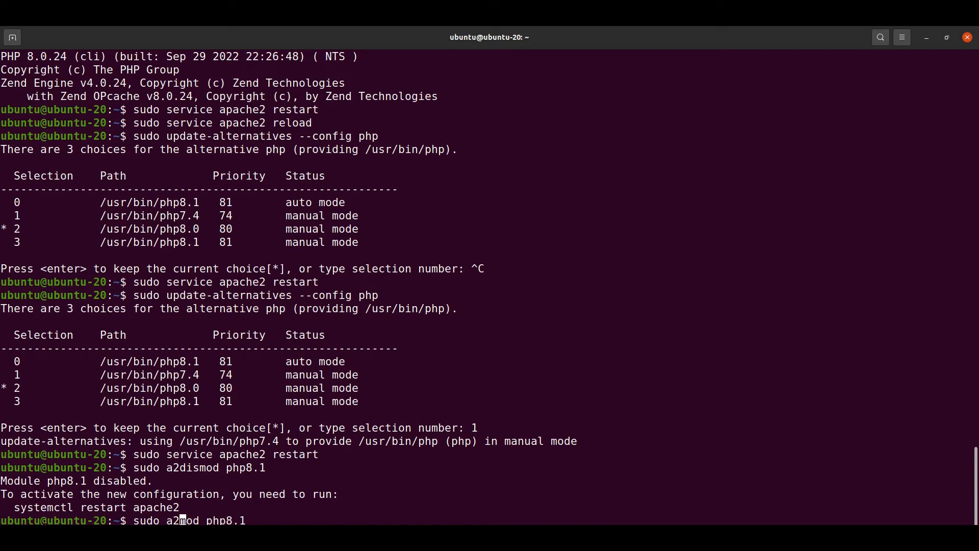
{"action": "type", "text": "a2enmod php8.1"}
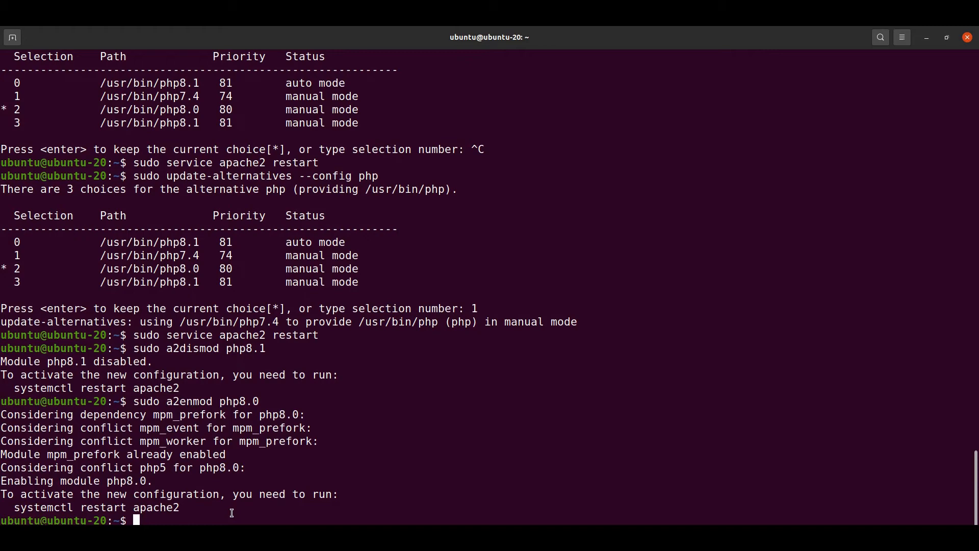
{"action": "type", "text": "su"}
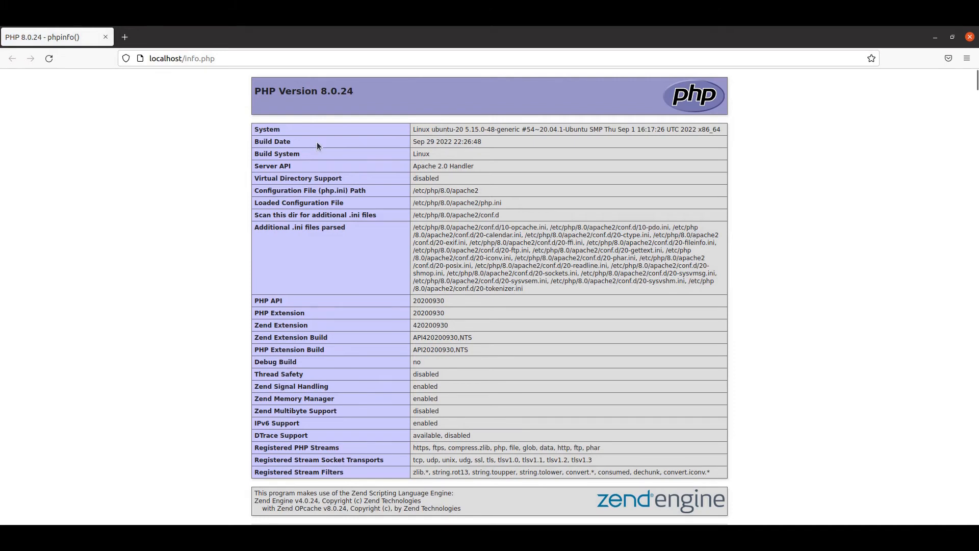
- Highlight the PHP Version 8.0.24 header now shown on localhost/info.php
{"action": "double_click", "coordinate": [336, 91]}
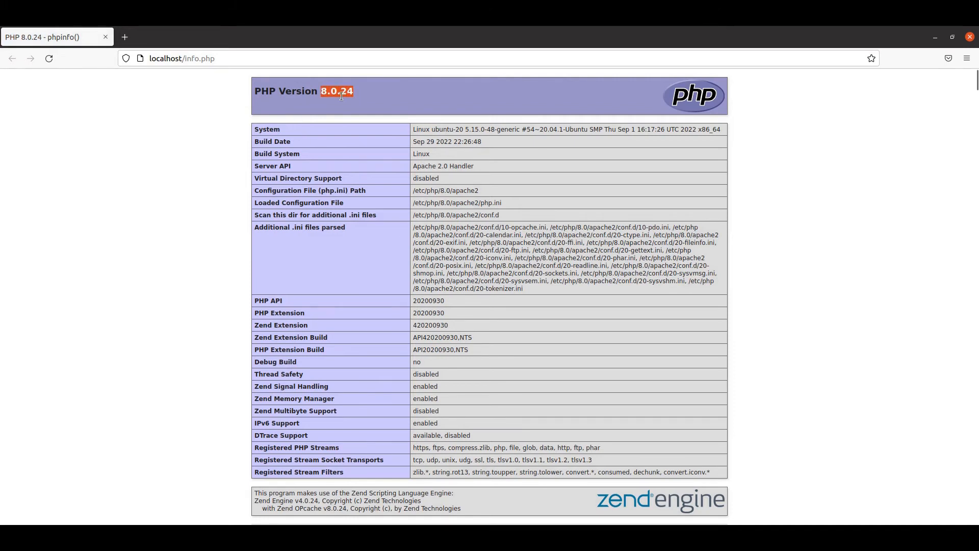
{"action": "left_click", "coordinate": [338, 91]}
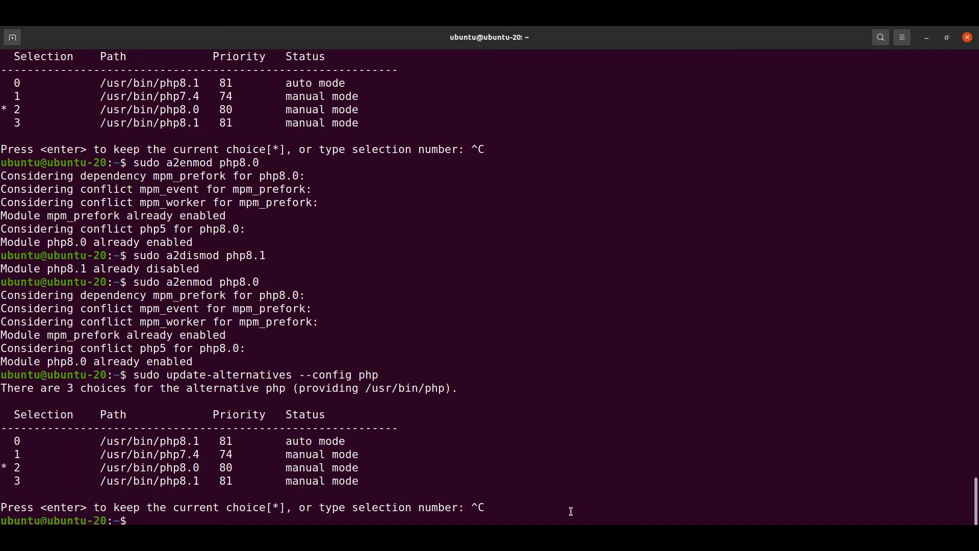
- Run sudo update-alternatives --config php and choose option 1 to make php7.4 the CLI default
{"action": "type", "text": "sudo update-alternatives --config php"}
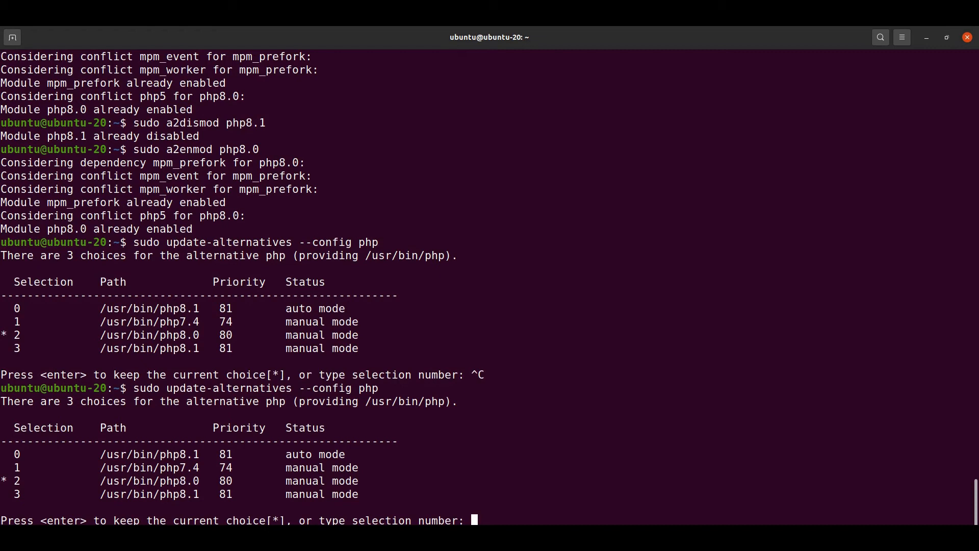
{"action": "double_click", "coordinate": [174, 468]}
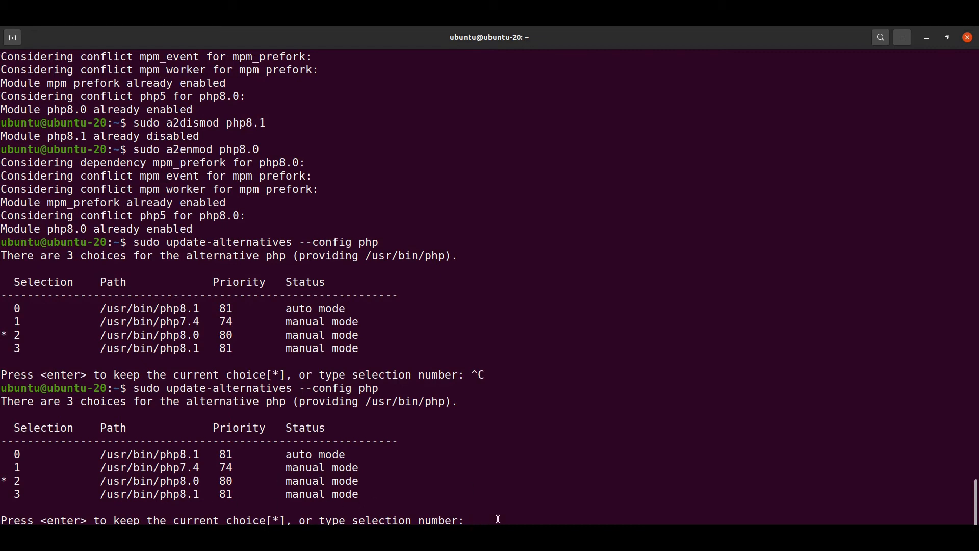
{"action": "type", "text": "1"}
{"action": "type", "text": "php -v"}
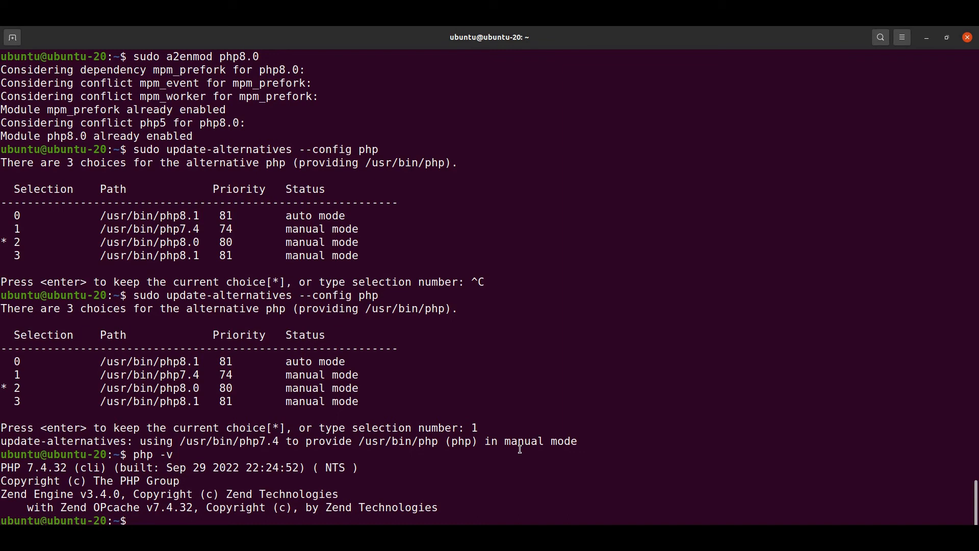
- Disable Apache's php8.0 module with a2dismod and enable php7.4 with a2enmod
{"action": "type", "text": "sudo php"}
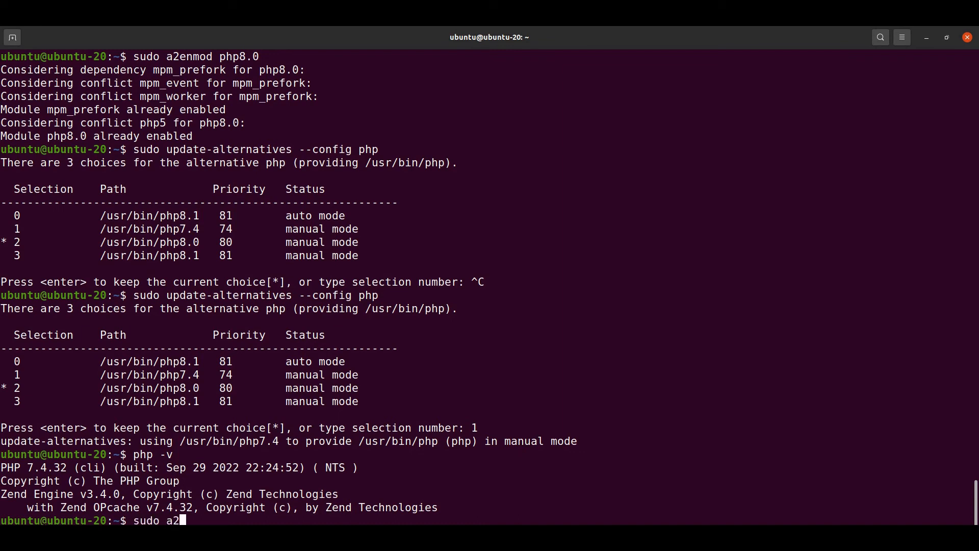
{"action": "type", "text": "dismod"}
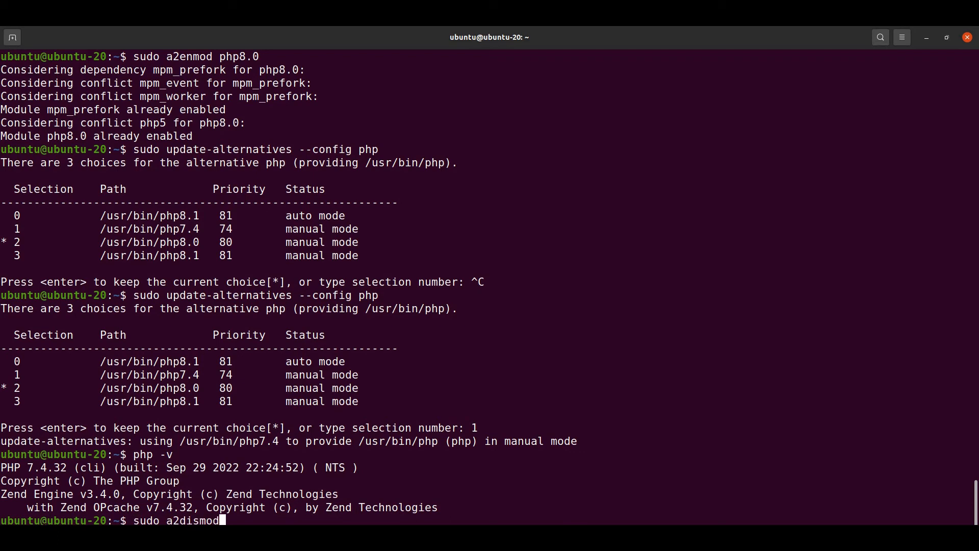
{"action": "type", "text": "php8"}
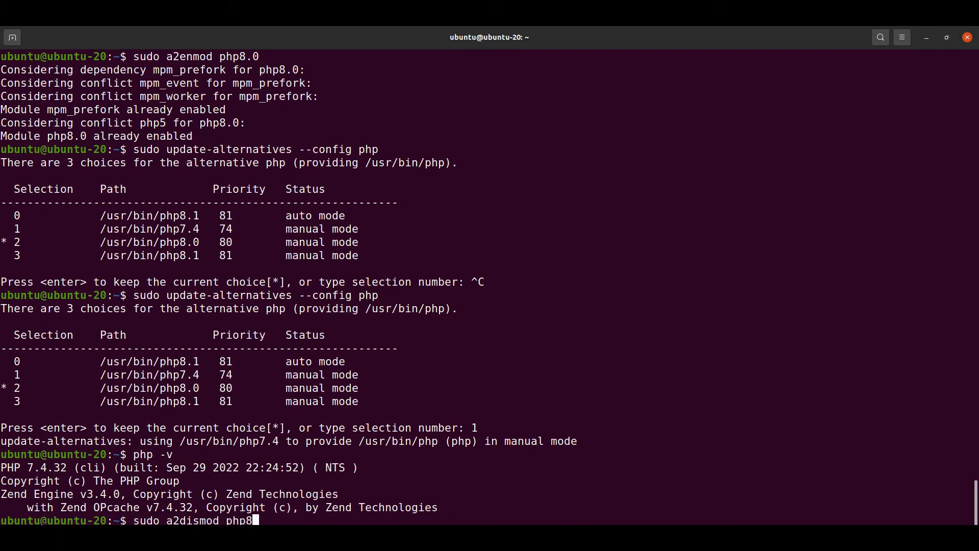
{"action": "type", "text": ".0"}
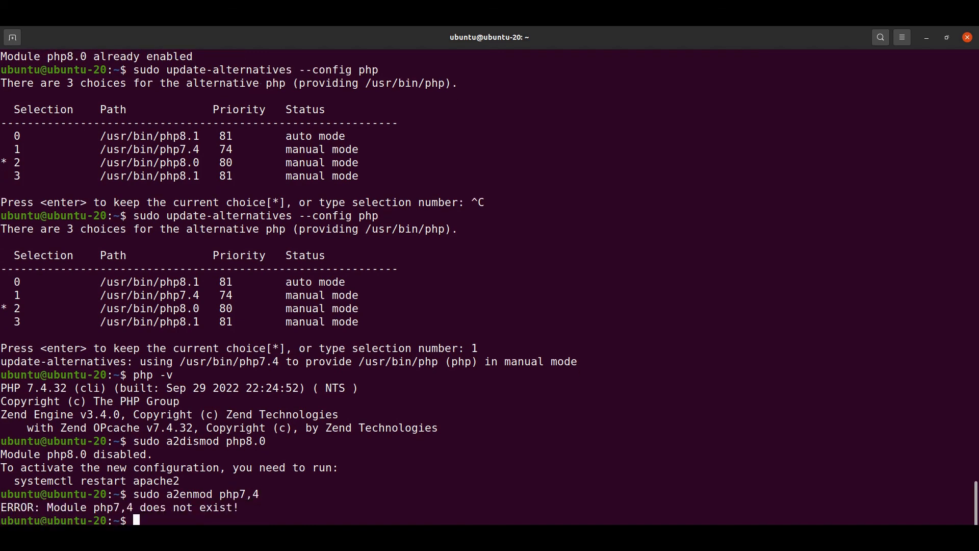
{"action": "type", "text": "sudo a2enmod php7.4"}
{"action": "type", "text": "php -v"}
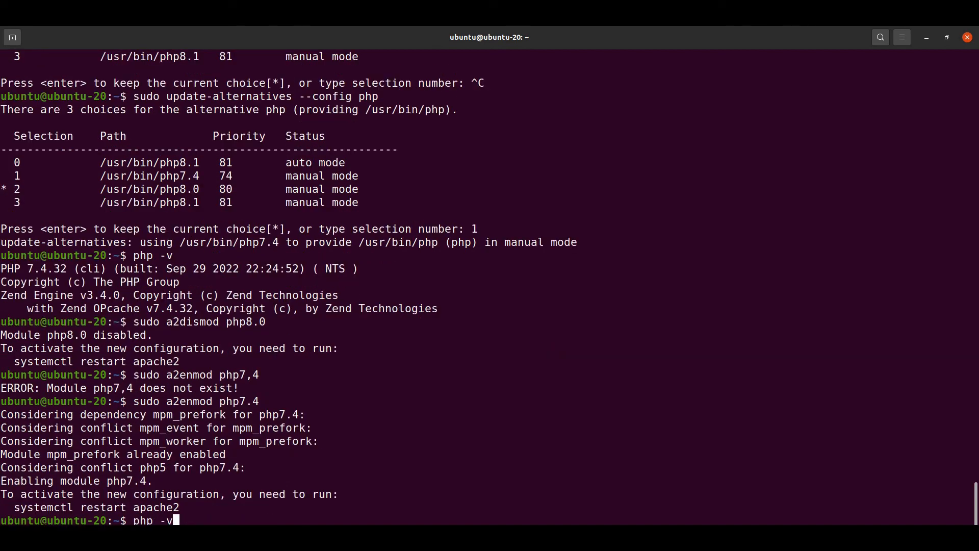
- Restart Apache with sudo service apache2 restart so the php7.4 module takes effect
{"action": "type", "text": "sudo update-alternatives --config php"}
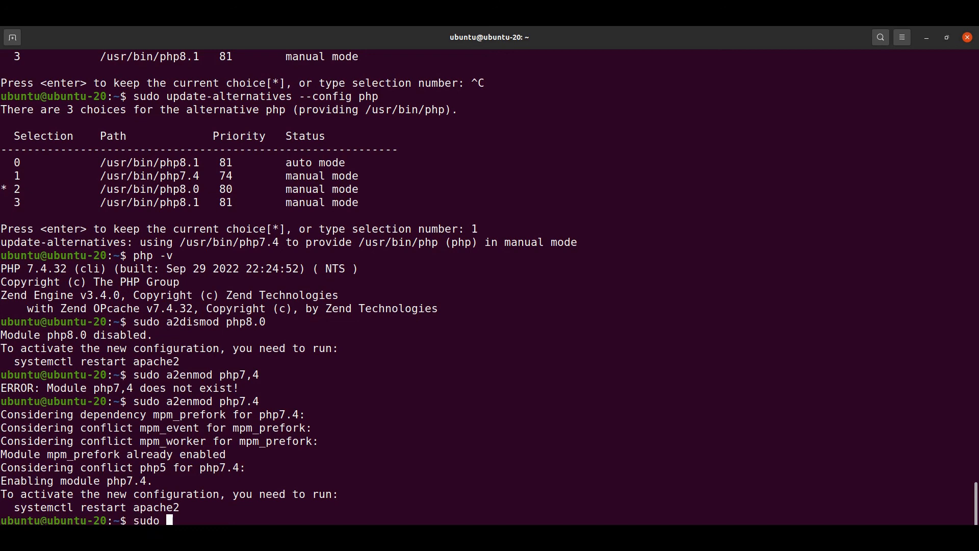
{"action": "type", "text": "service apa"}
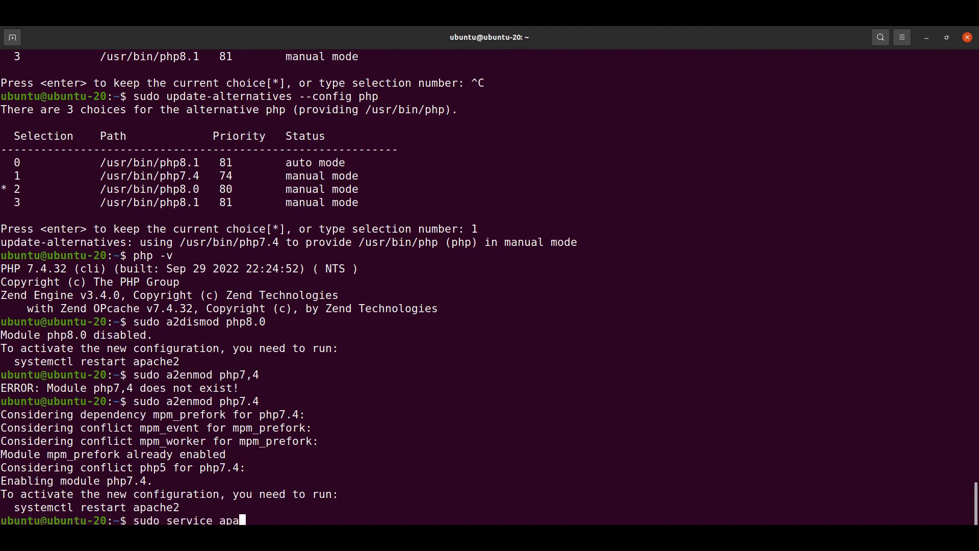
{"action": "type", "text": "che2"}
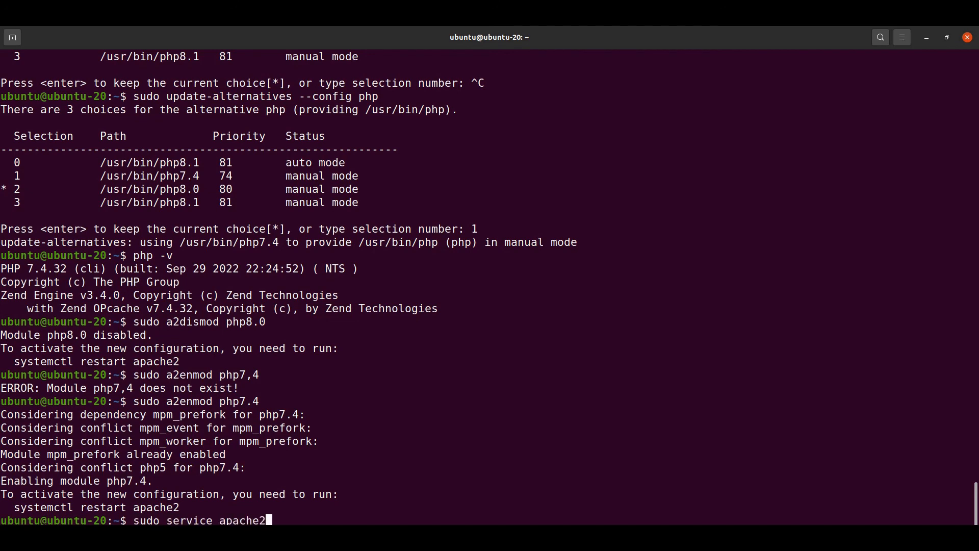
{"action": "type", "text": "restart"}
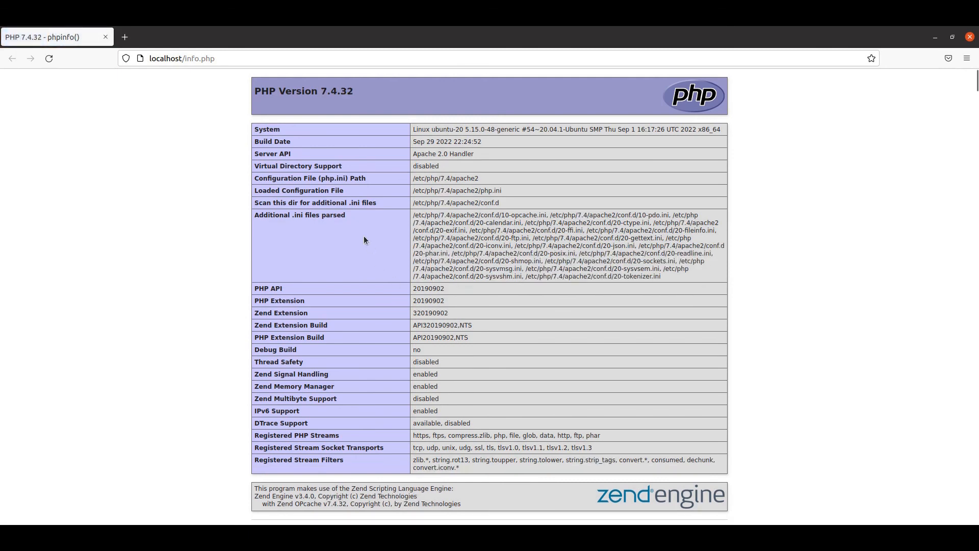
- Reload localhost/info.php in Firefox to see PHP Version 7.4.32 under the Apache 2.0 Handler
{"action": "double_click", "coordinate": [336, 91]}
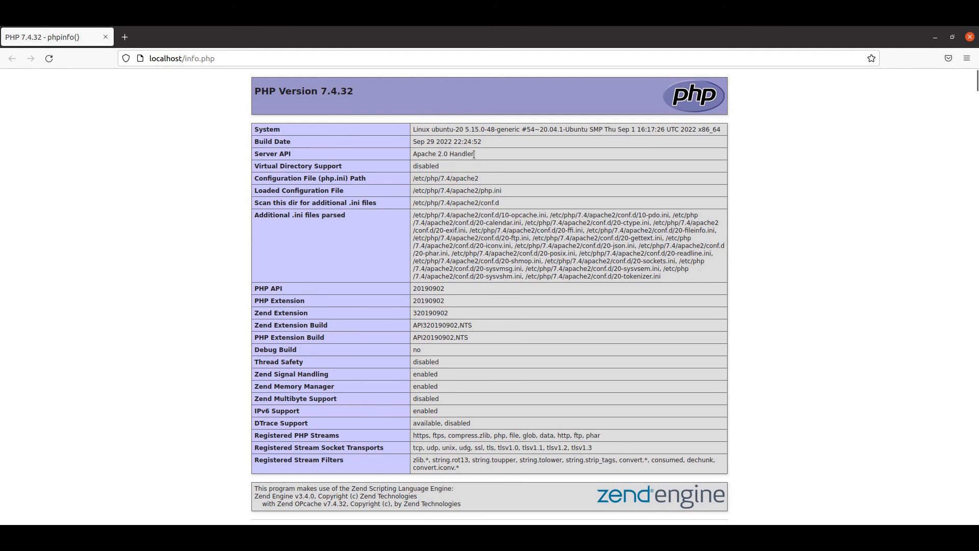
{"action": "mouse_move", "coordinate": [526, 196]}
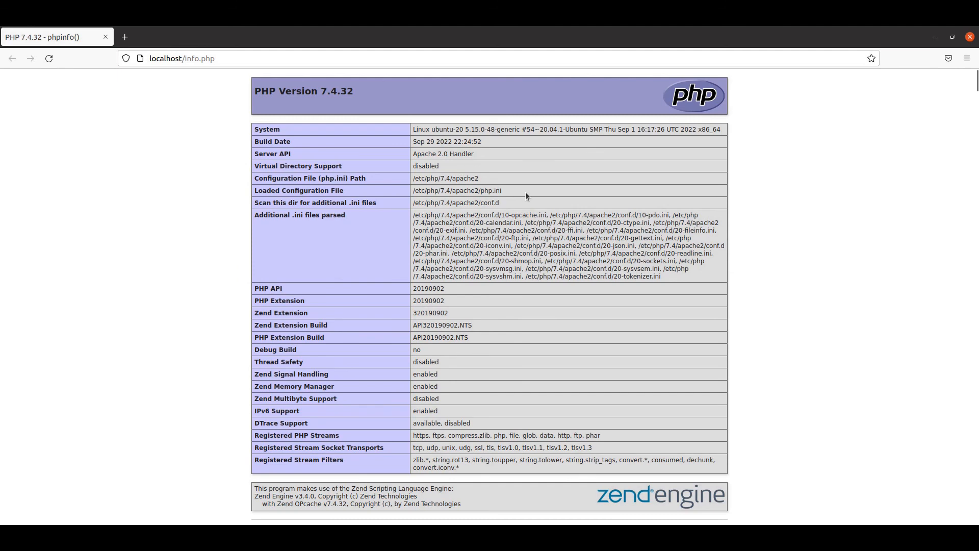